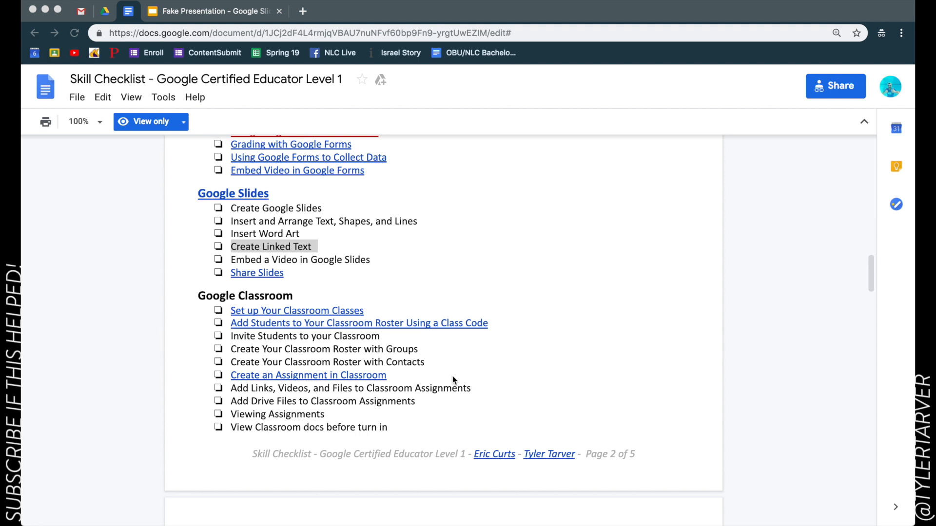
{"action": "mouse_move", "coordinate": [220, 248]}
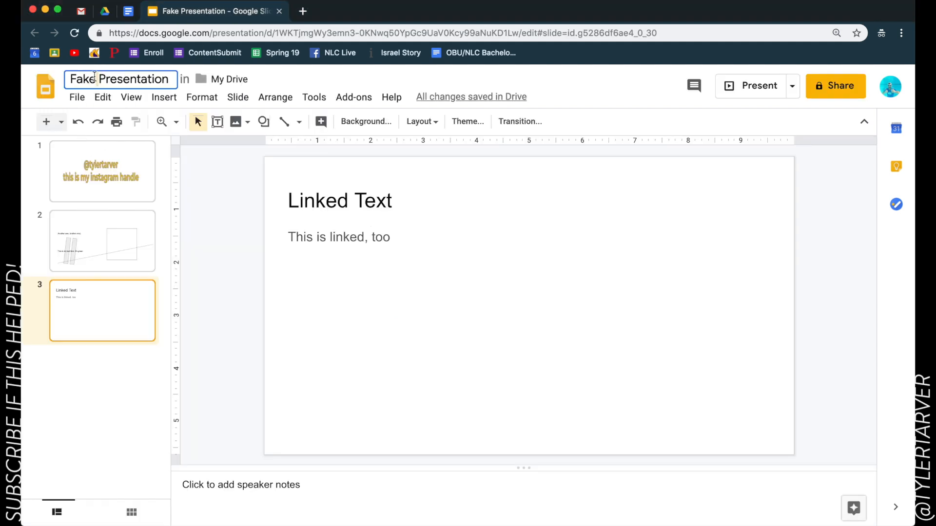
Step: Link the 'Linked Text' title words to a google.com web address
{"action": "left_click", "coordinate": [102, 241]}
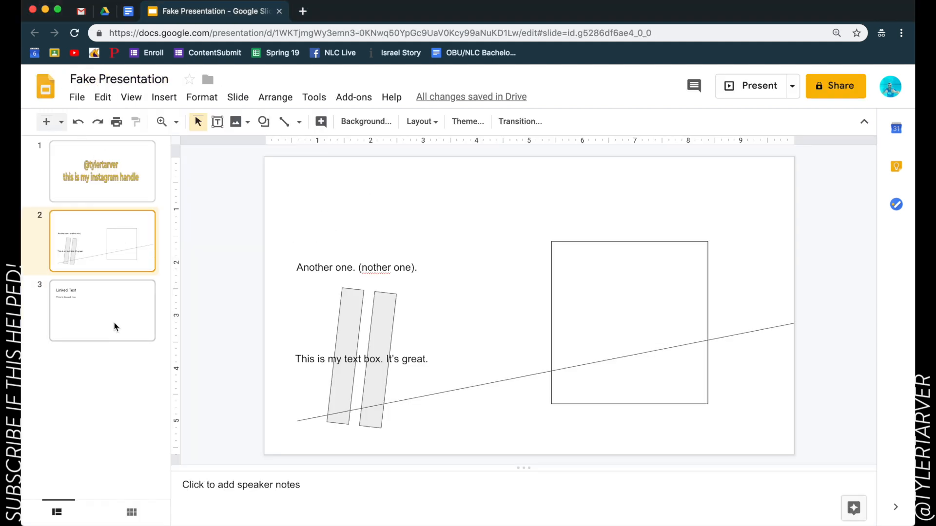
{"action": "left_click", "coordinate": [101, 310]}
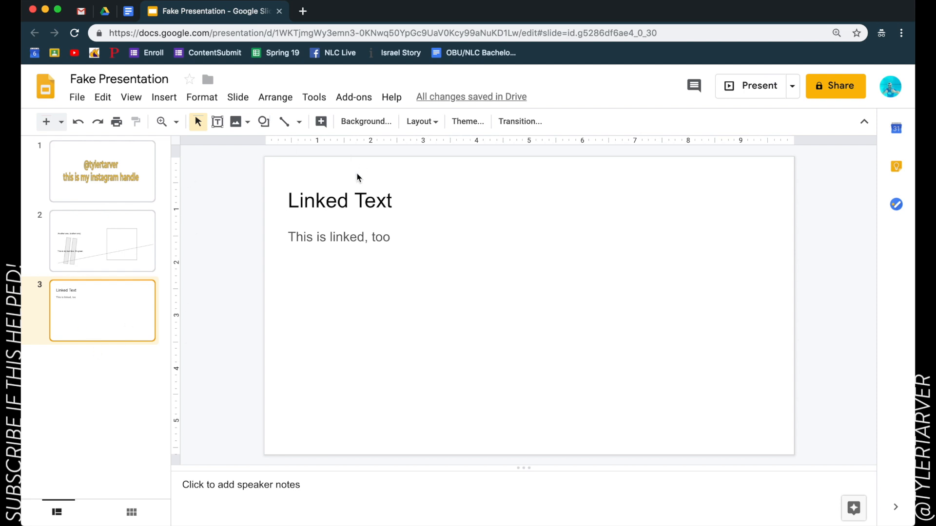
{"action": "left_click", "coordinate": [340, 201]}
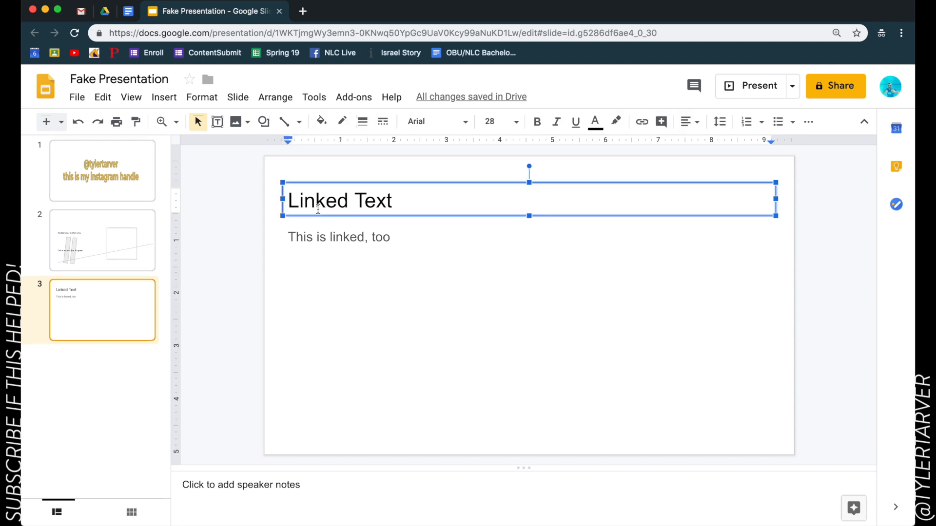
{"action": "double_click", "coordinate": [340, 201]}
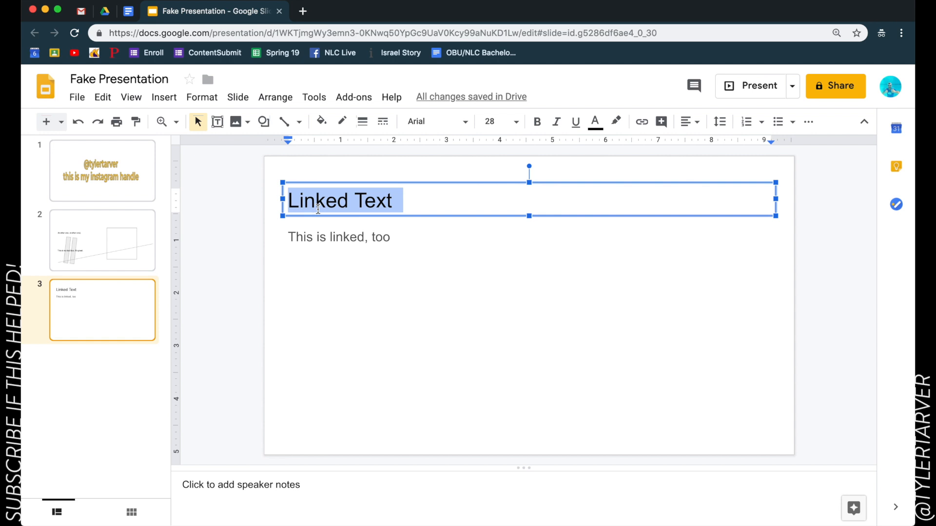
{"action": "mouse_move", "coordinate": [641, 122]}
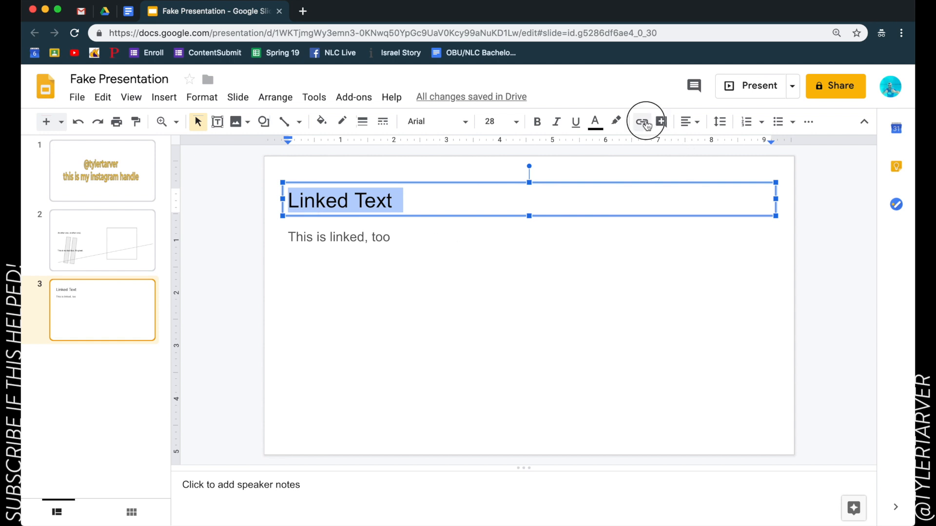
{"action": "left_click", "coordinate": [641, 122]}
{"action": "type", "text": "http://google.c"}
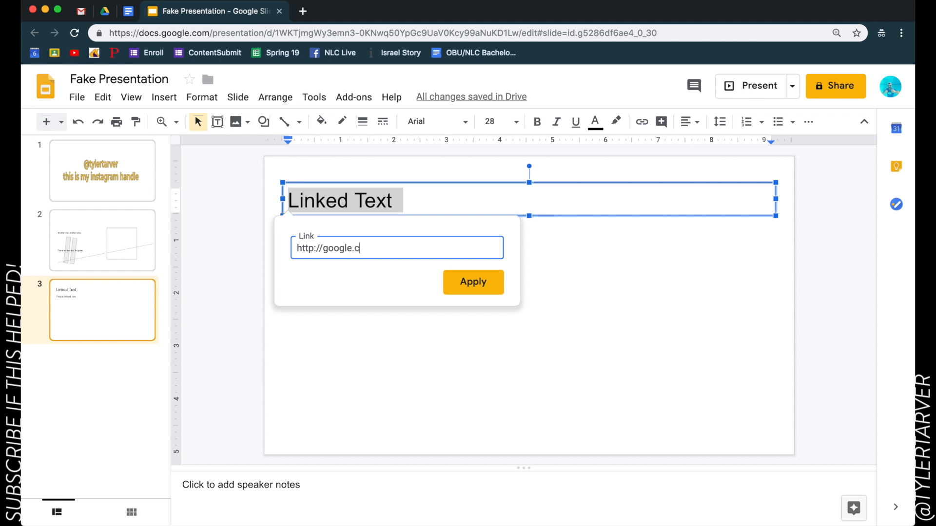
{"action": "left_click", "coordinate": [472, 281]}
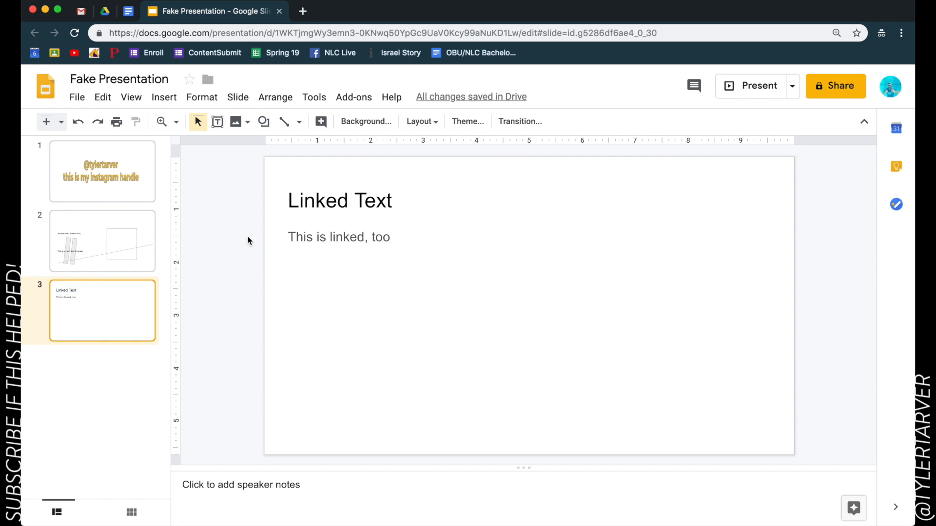
{"action": "mouse_move", "coordinate": [351, 189]}
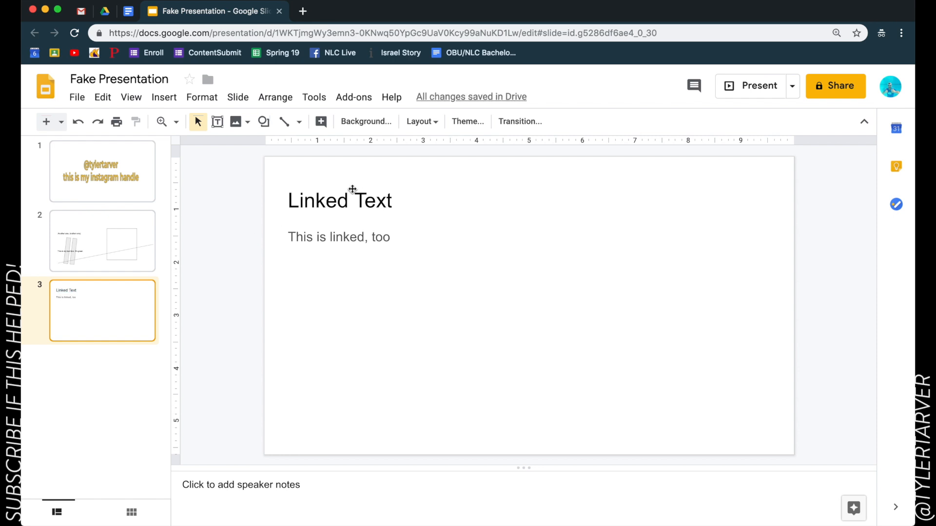
Step: Link the subtitle 'This is linked, too' to the Tarver Academy homepage found by searching 'tarver a'
{"action": "double_click", "coordinate": [338, 237]}
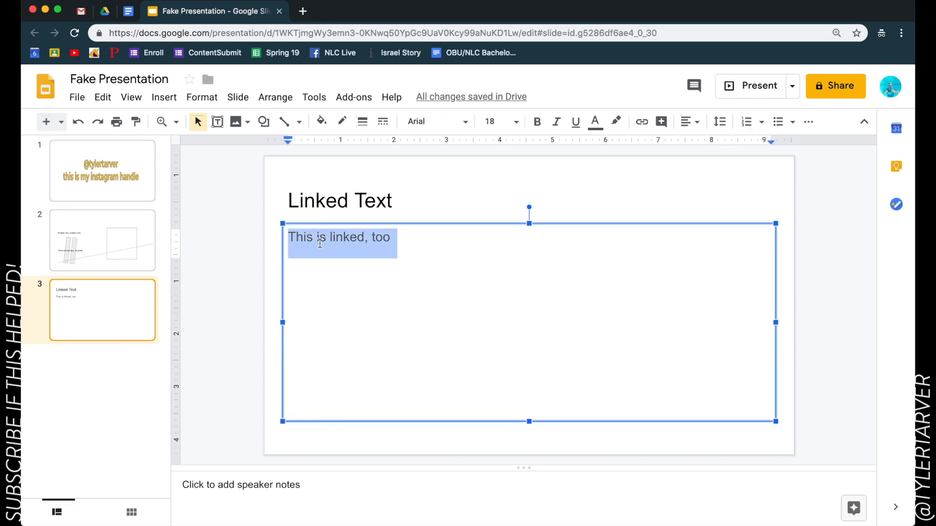
{"action": "mouse_move", "coordinate": [641, 122]}
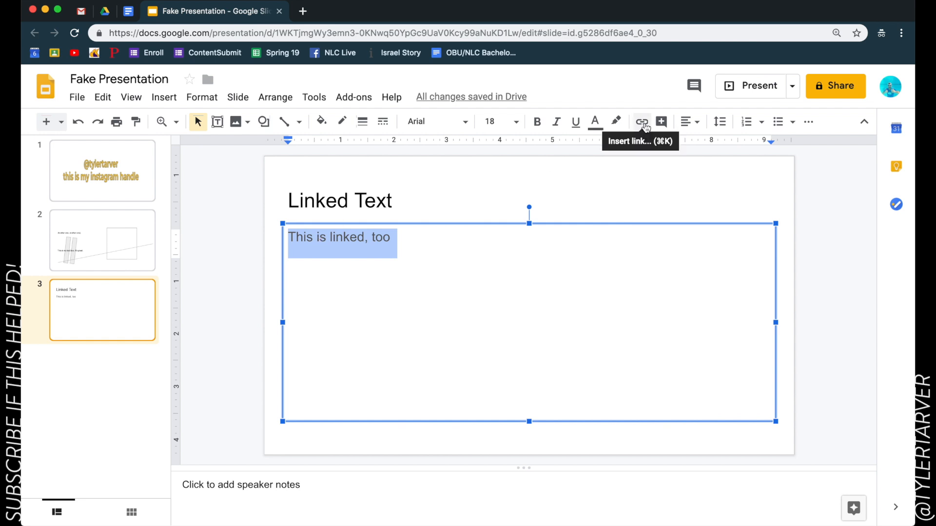
{"action": "left_click", "coordinate": [641, 122]}
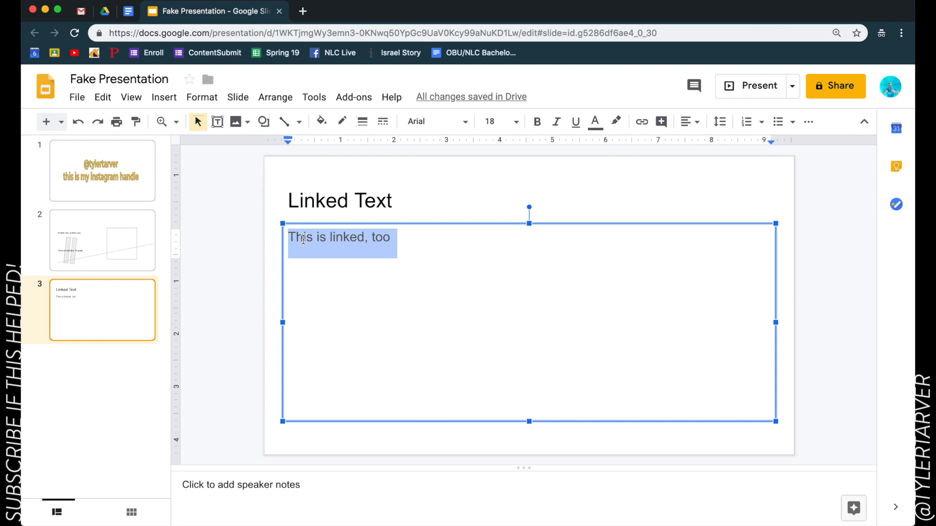
{"action": "left_click", "coordinate": [641, 121]}
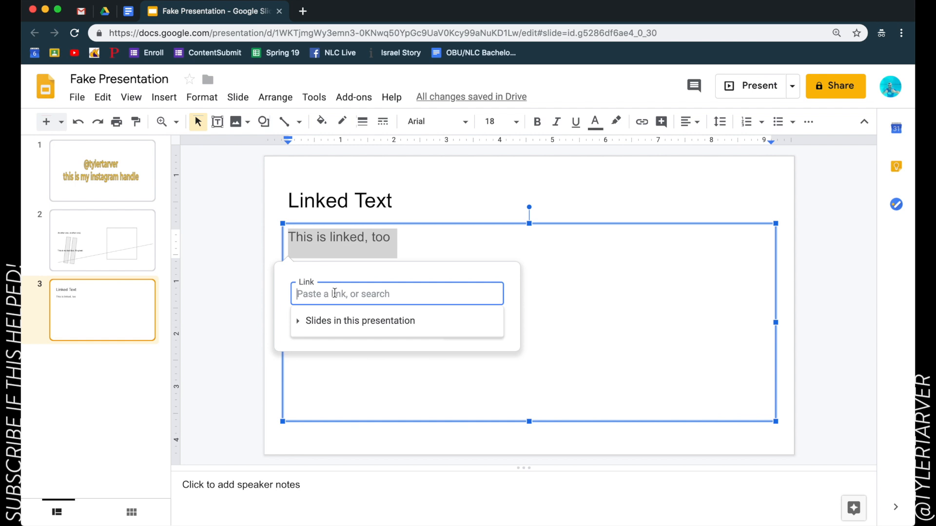
{"action": "left_click", "coordinate": [352, 320]}
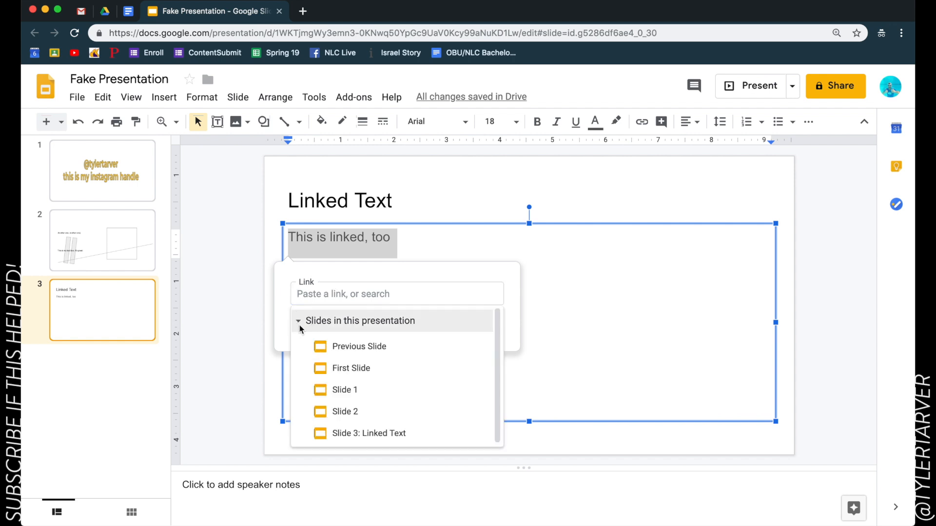
{"action": "left_click", "coordinate": [298, 321]}
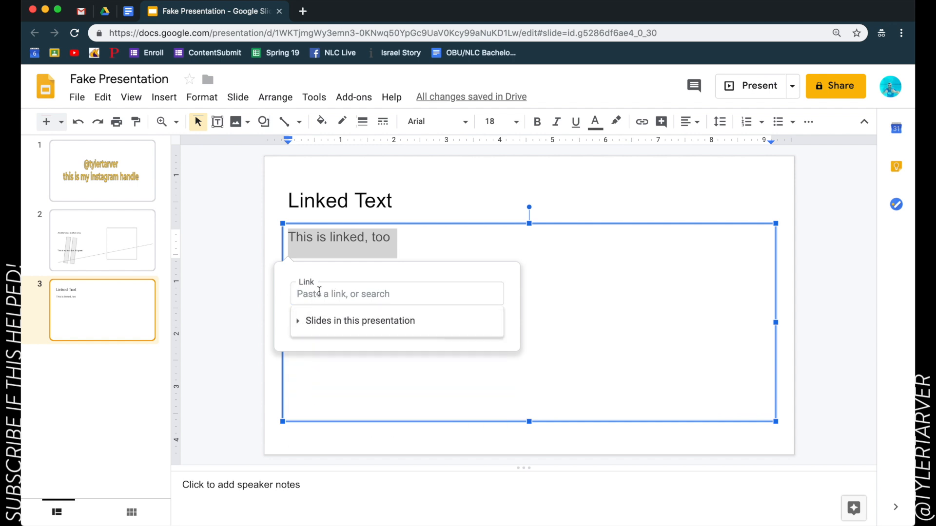
{"action": "left_click", "coordinate": [397, 293]}
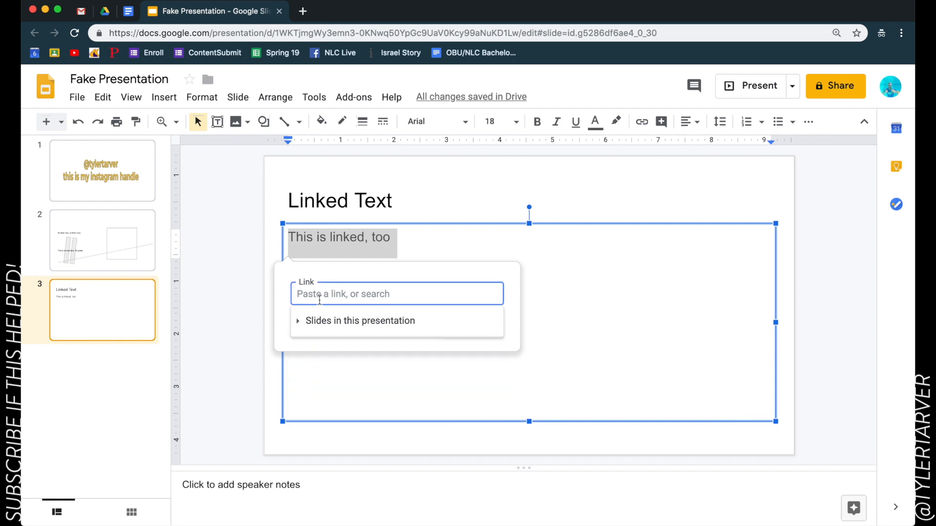
{"action": "type", "text": "tarver academy"}
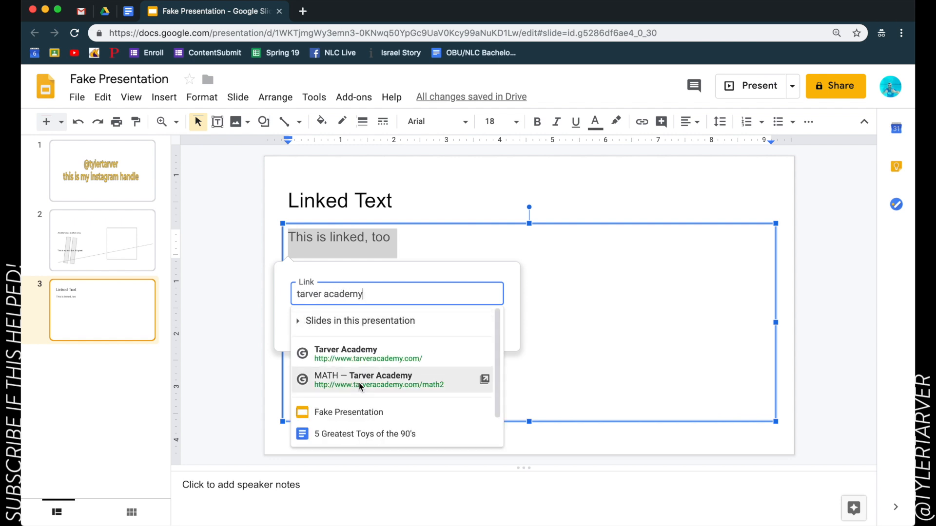
{"action": "left_click", "coordinate": [345, 353]}
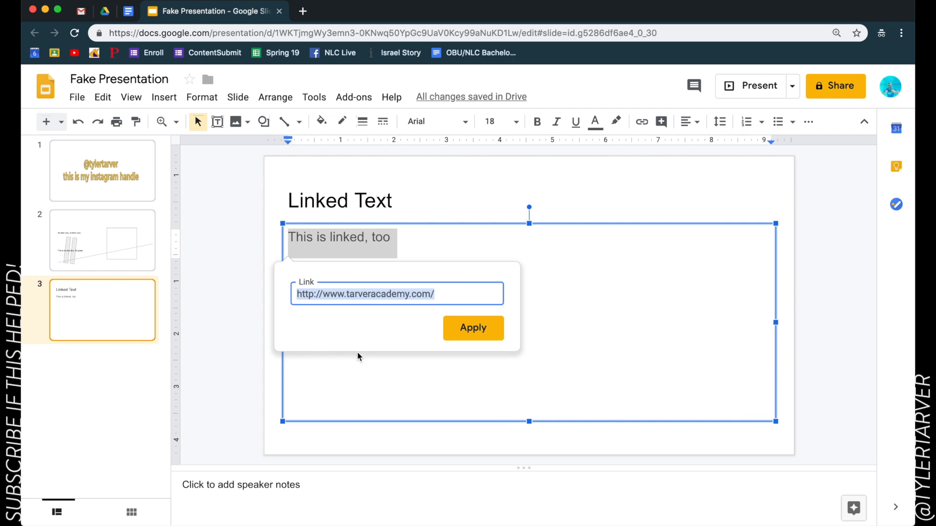
{"action": "left_click", "coordinate": [472, 328]}
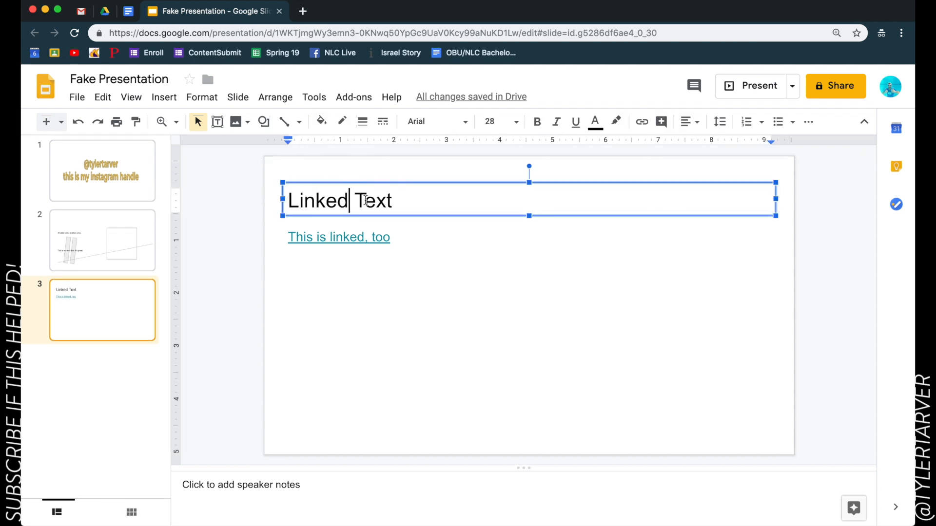
{"action": "mouse_move", "coordinate": [521, 221]}
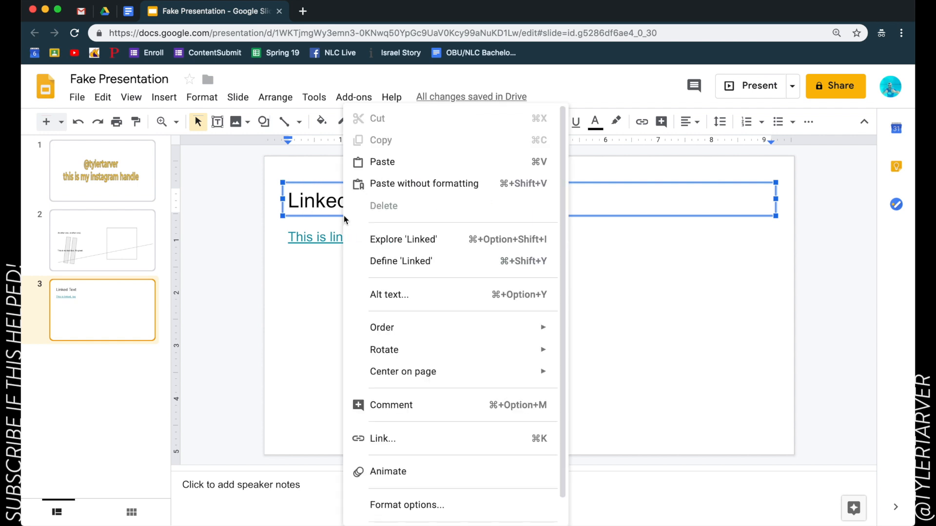
{"action": "left_click", "coordinate": [383, 438]}
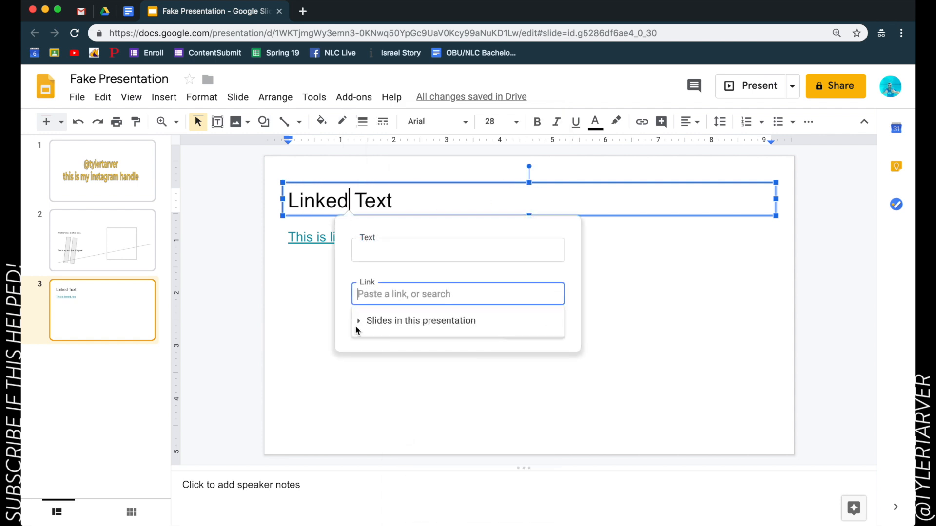
{"action": "type", "text": "tarver academ"}
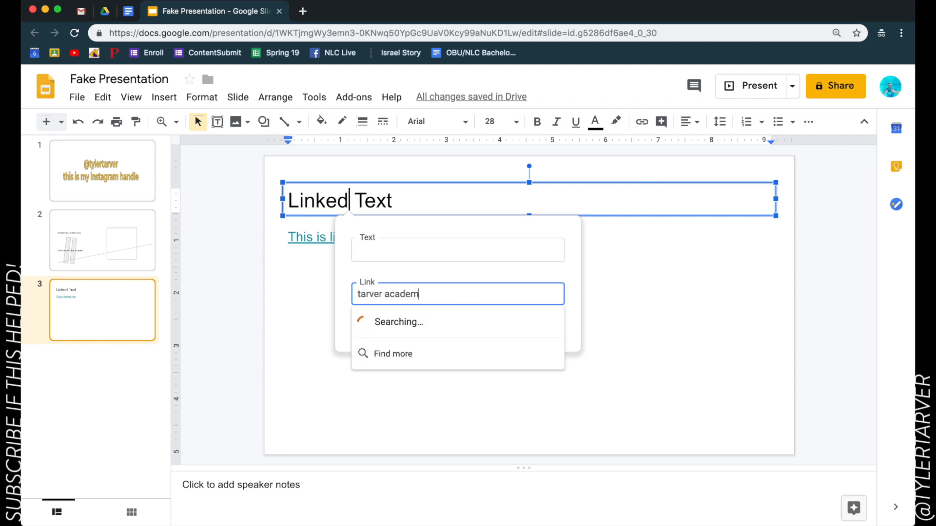
{"action": "type", "text": "y google"}
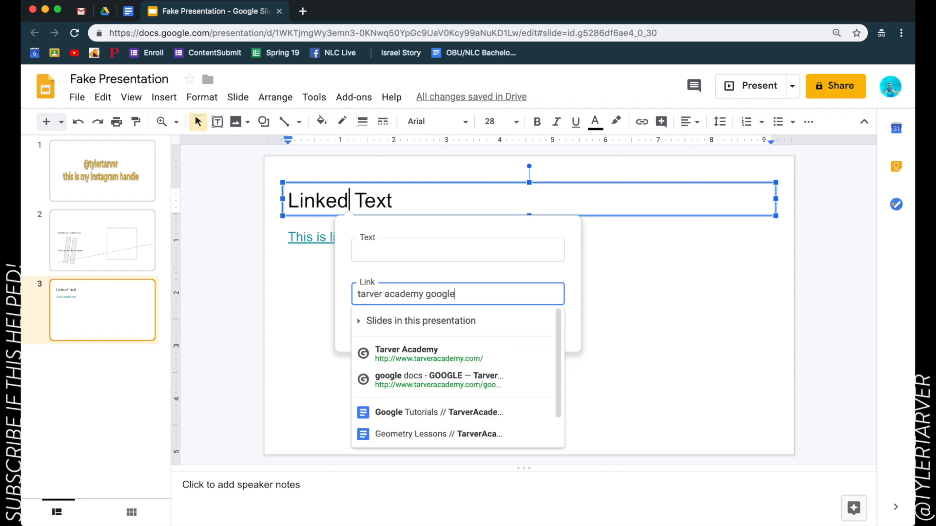
{"action": "left_click", "coordinate": [438, 380]}
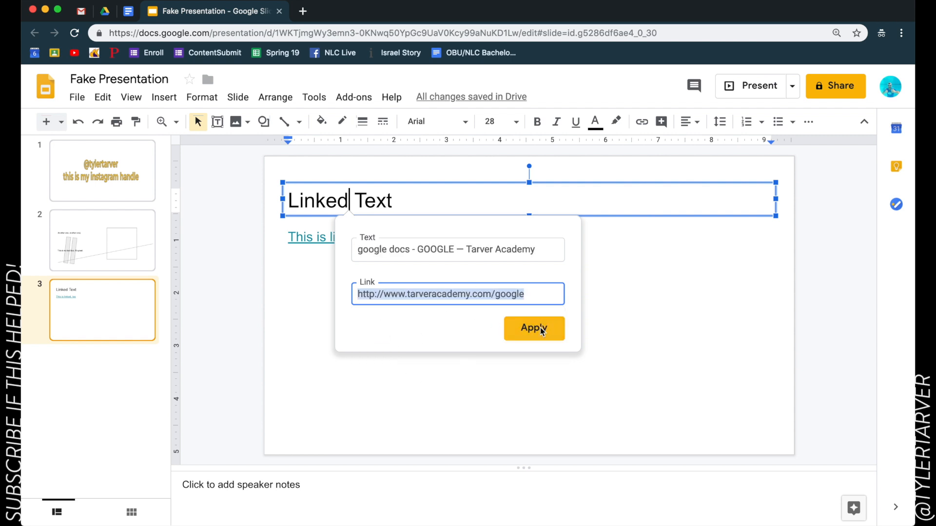
{"action": "left_click", "coordinate": [533, 328]}
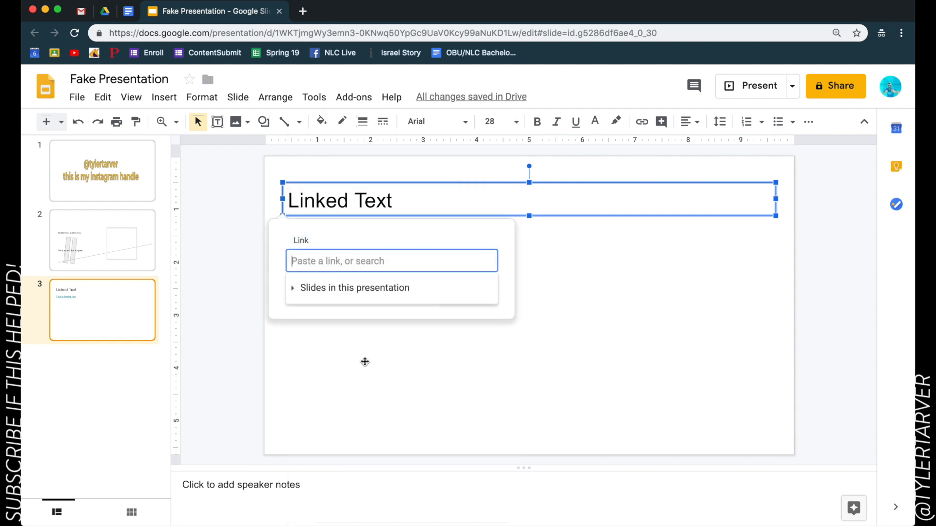
Step: Link the title box to the Tarver Academy homepage, then present from slide 3
{"action": "type", "text": "tarver academy"}
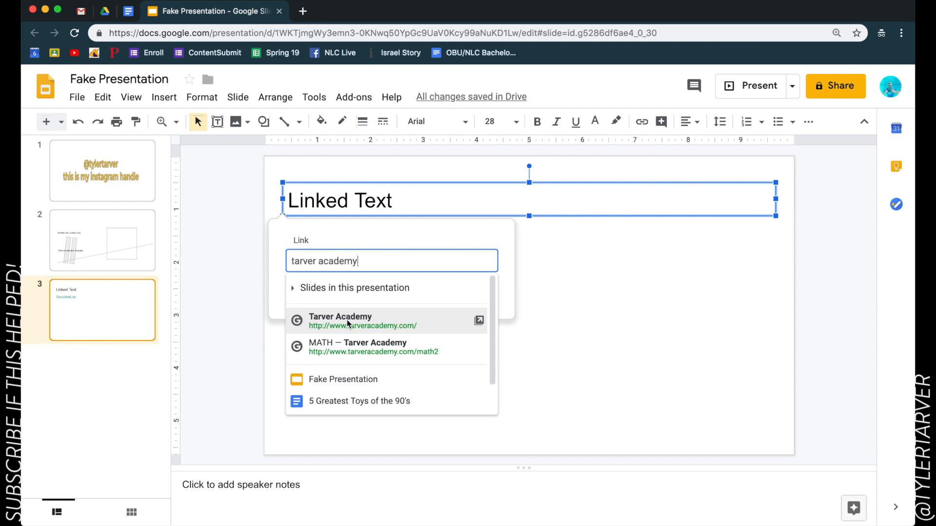
{"action": "left_click", "coordinate": [339, 321]}
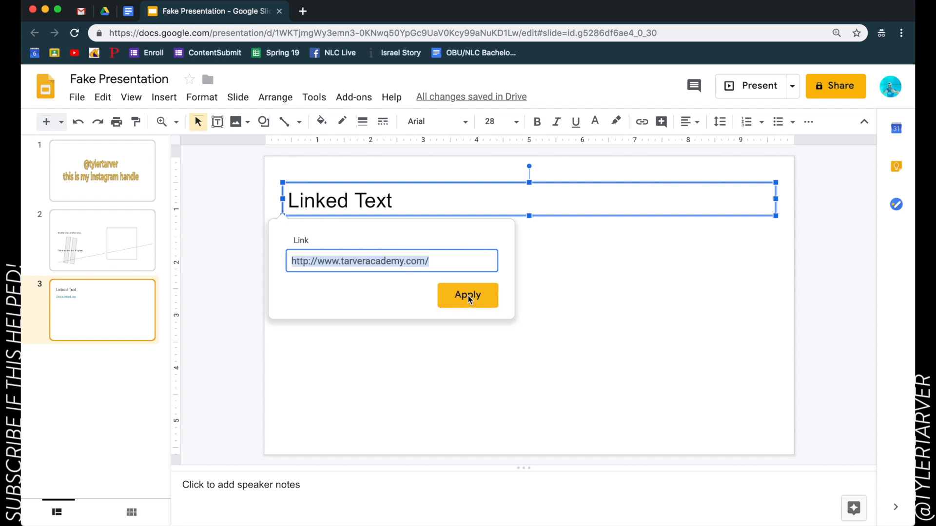
{"action": "left_click", "coordinate": [468, 294]}
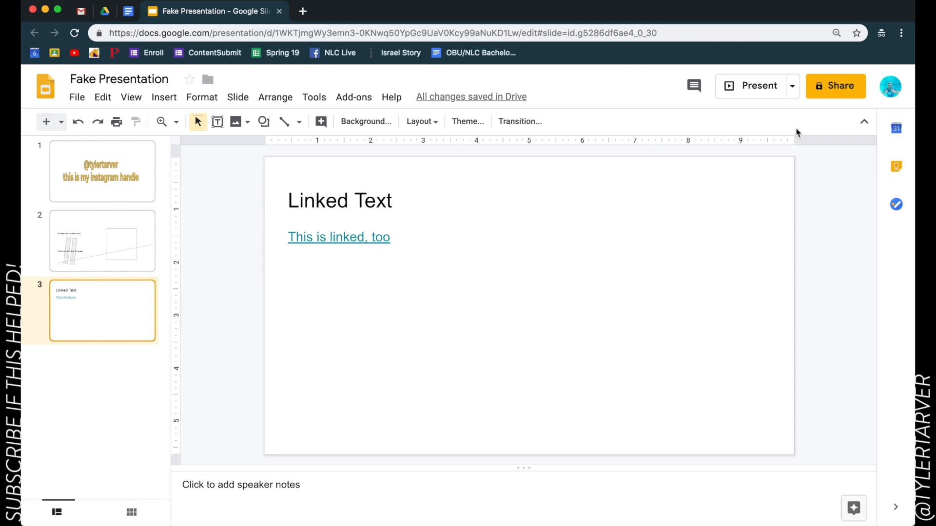
{"action": "left_click", "coordinate": [753, 86]}
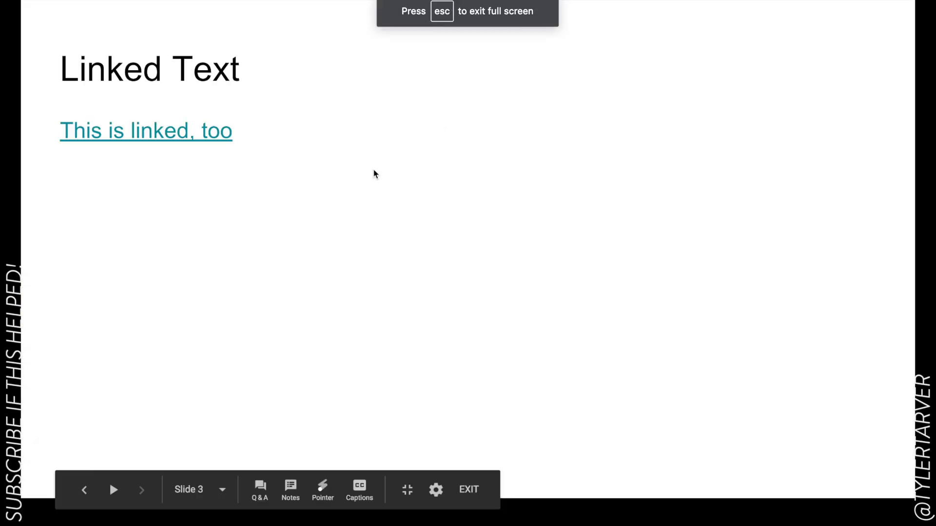
{"action": "mouse_move", "coordinate": [129, 144]}
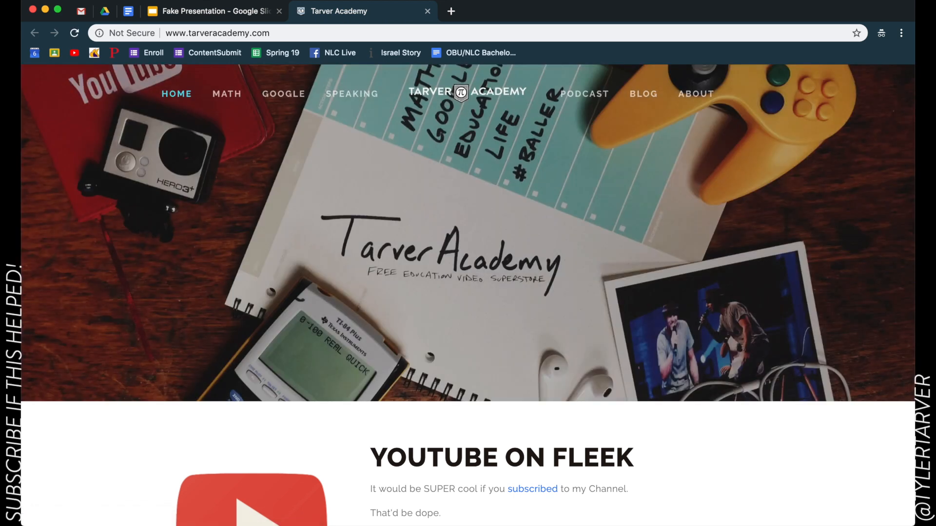
Step: Return to the running presentation from the Tarver Academy tab, then exit to editing
{"action": "left_click", "coordinate": [212, 10]}
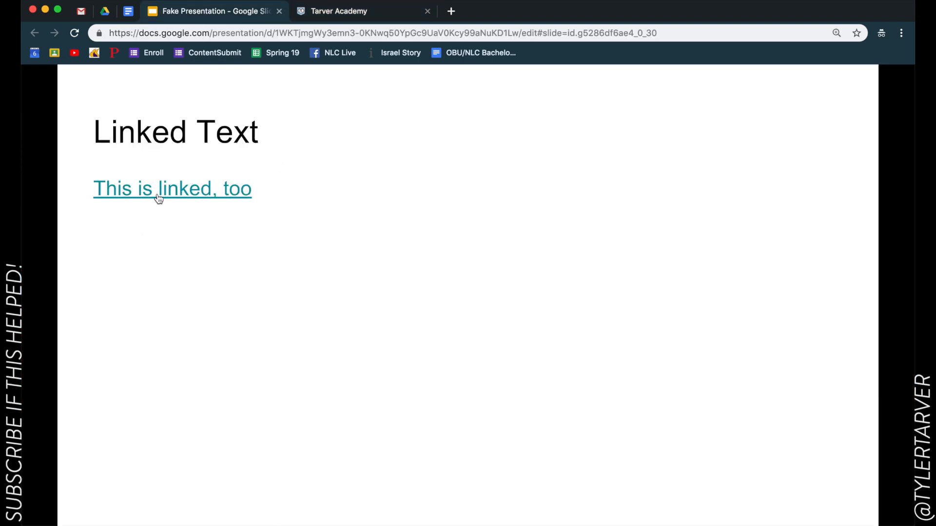
{"action": "mouse_move", "coordinate": [169, 135]}
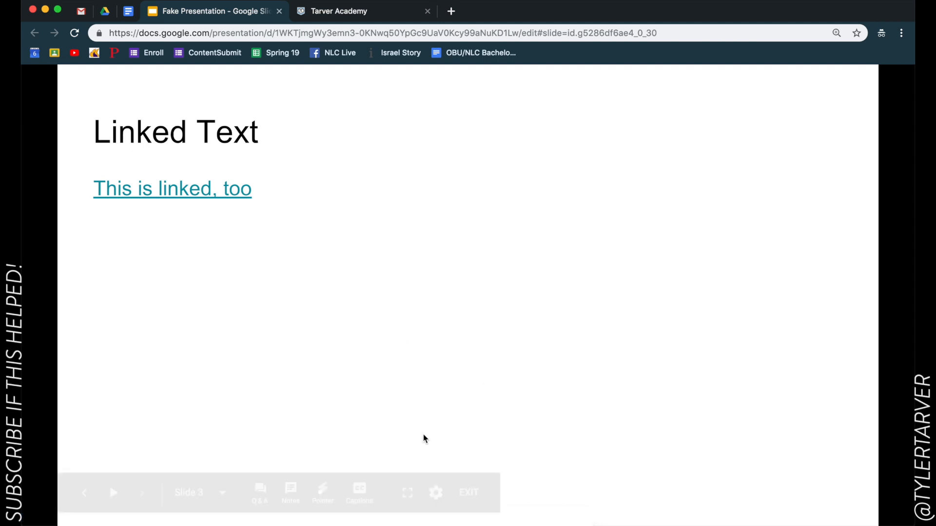
{"action": "left_click", "coordinate": [469, 492]}
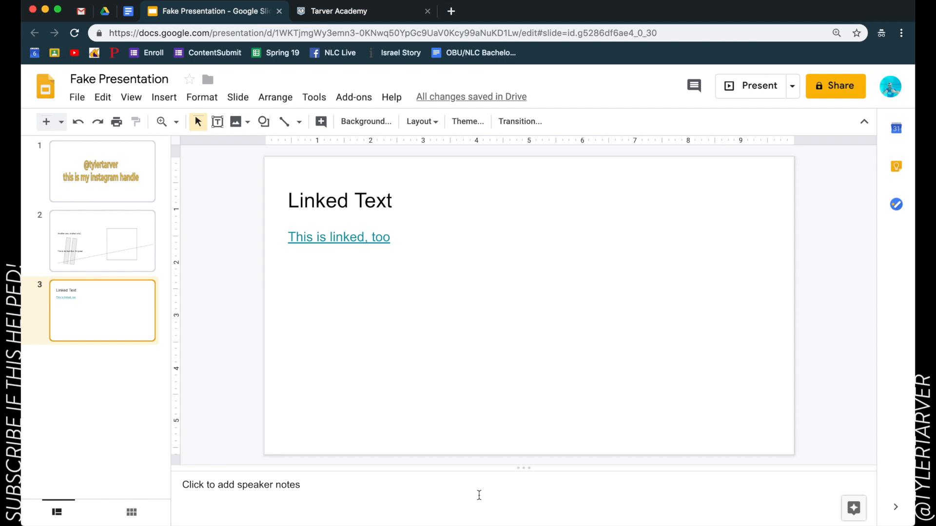
{"action": "left_click", "coordinate": [325, 11]}
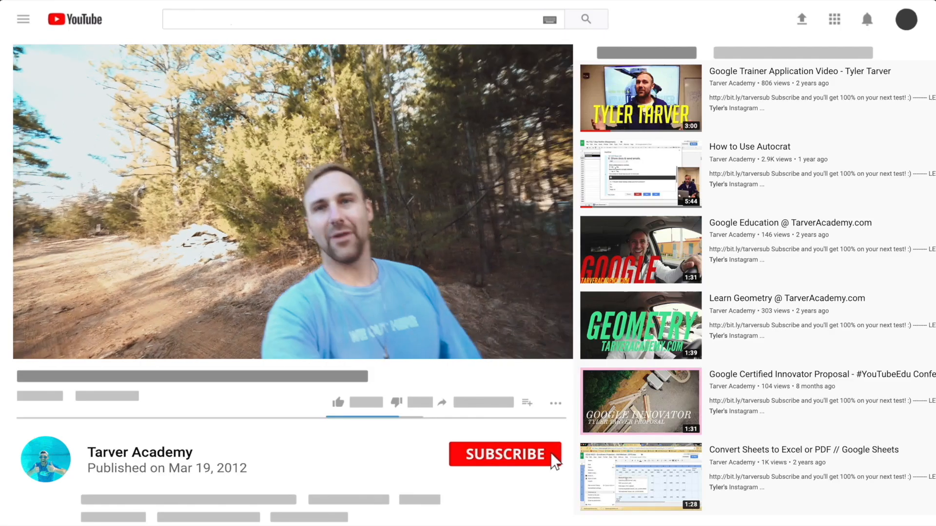